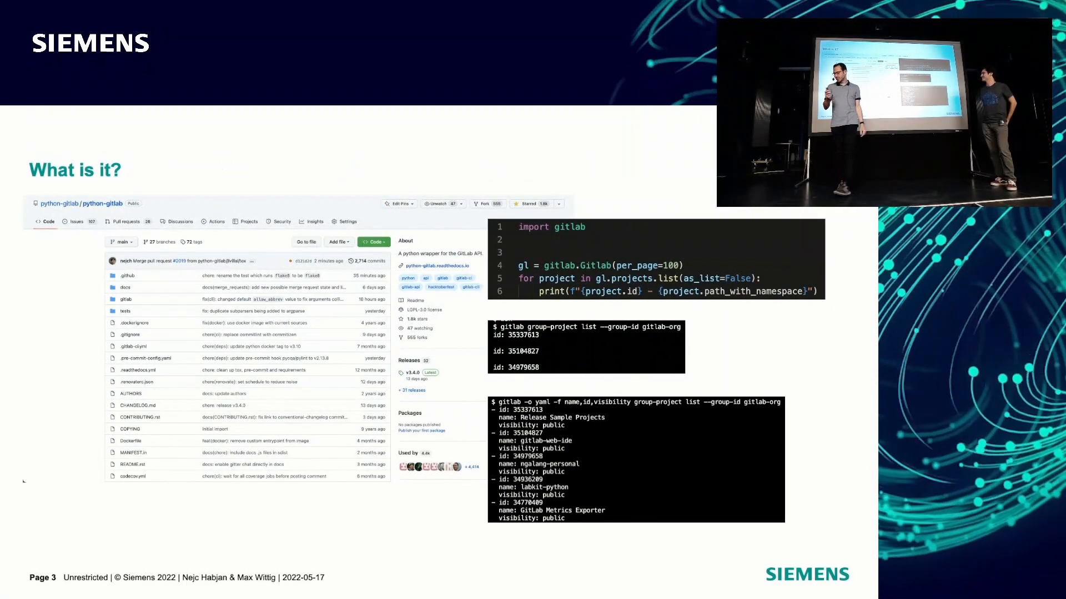
Review the python-gitlab AUTHORS file listing the original creator and current maintainers.
key("Right")
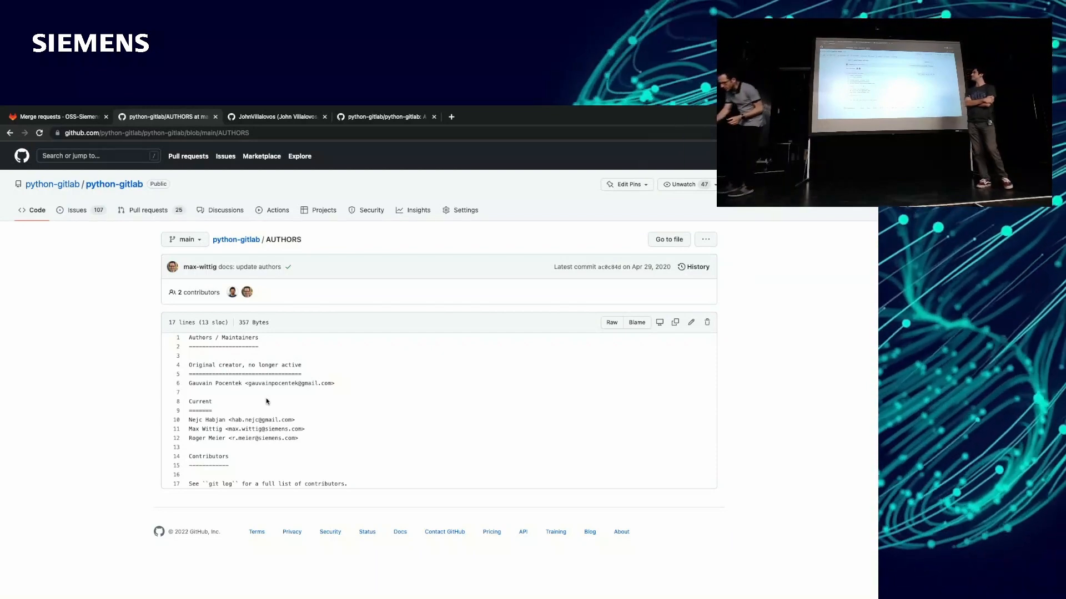
left_click(275, 117)
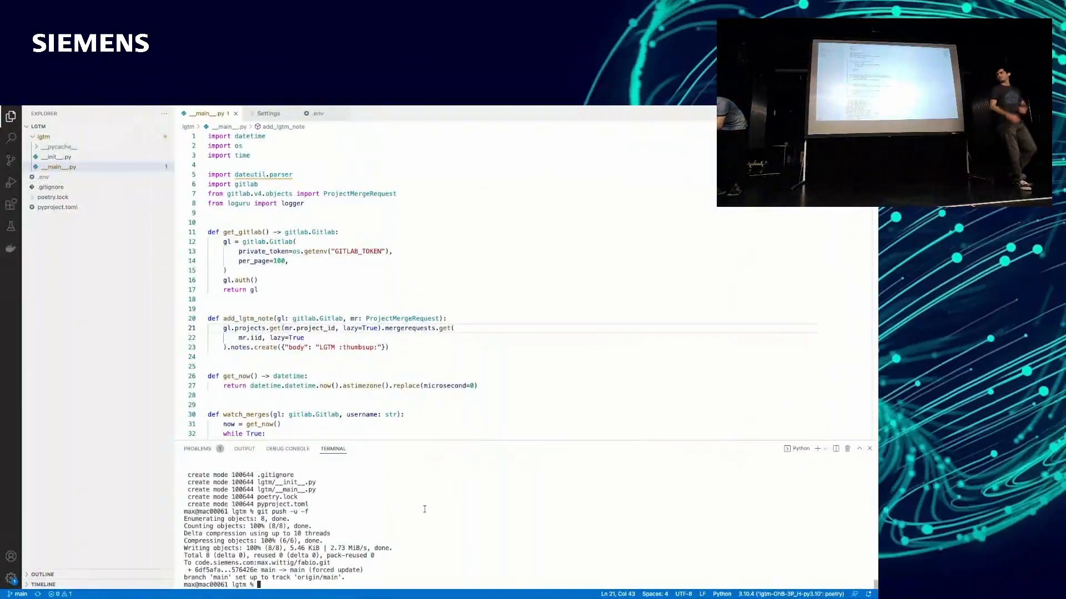
Run git push -u -f, then source .env and launch poetry run python3 -m lgtm.
type("git push -u -f")
type("poetry run python3 -m l")
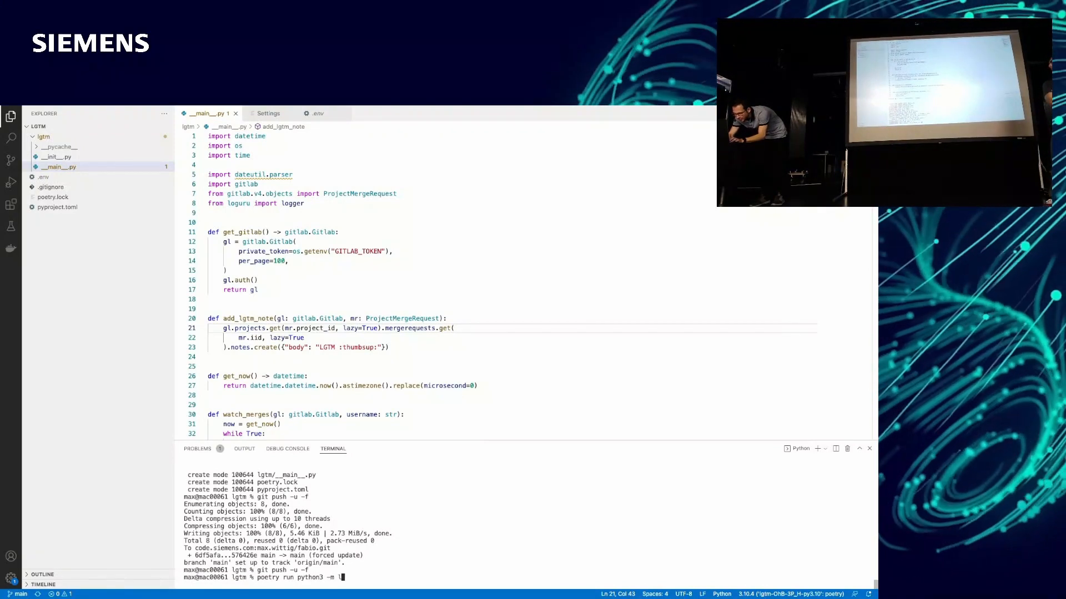
key("Enter")
type("poetry run python3 -m lgtm")
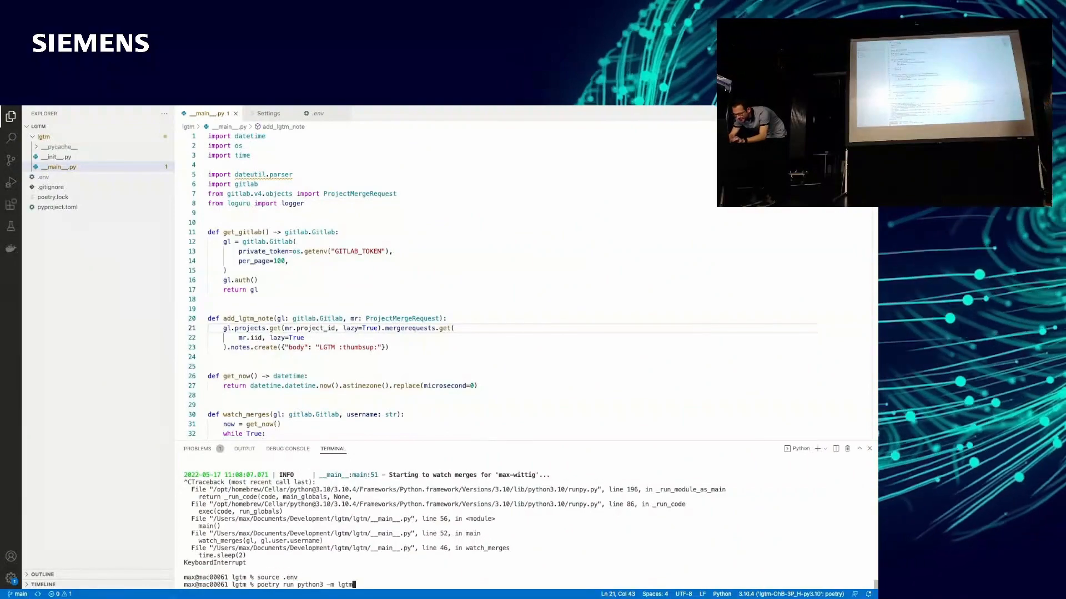
key("Return")
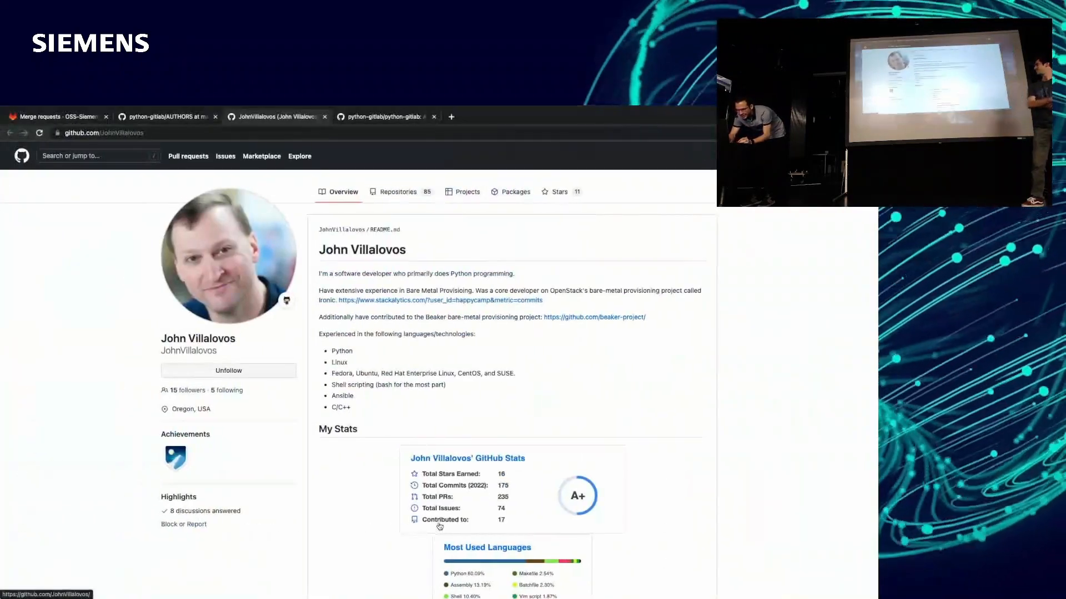
Open merge request !1 'chore: add example readme' and pick a new assignee.
left_click(55, 117)
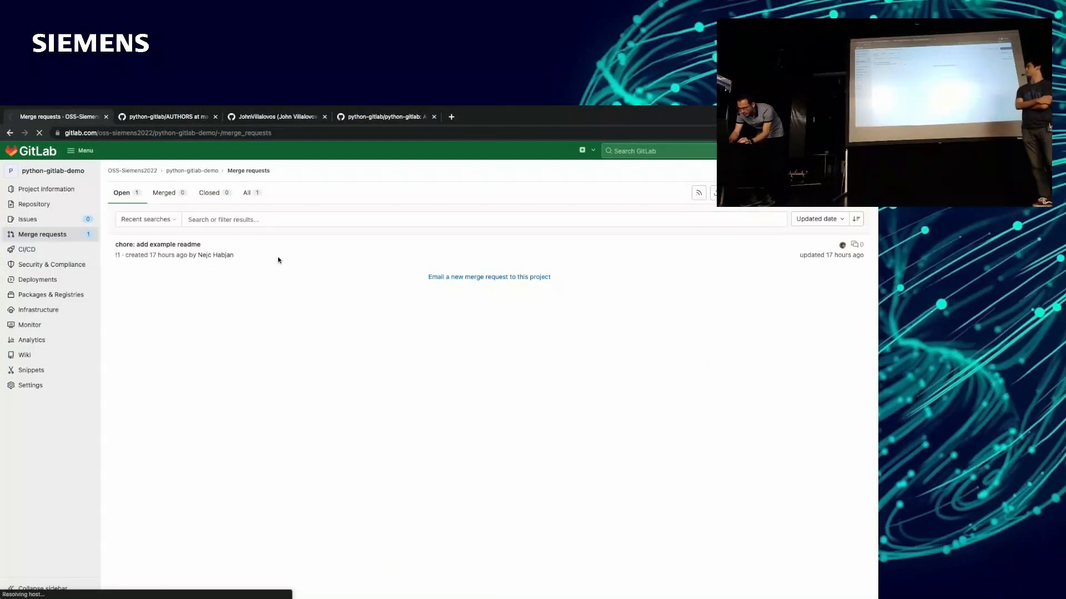
left_click(159, 244)
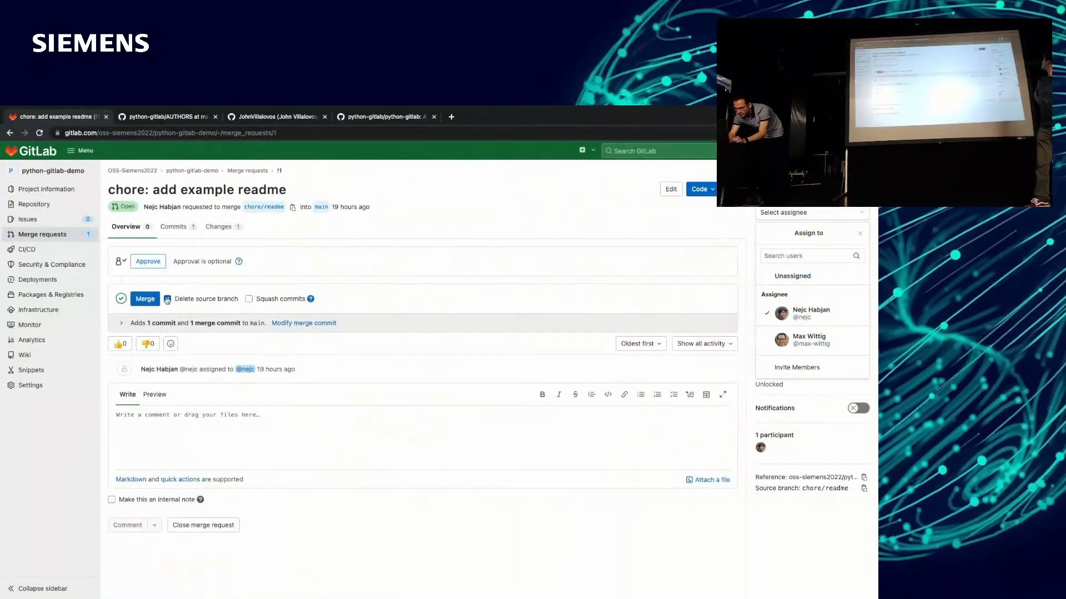
left_click(145, 298)
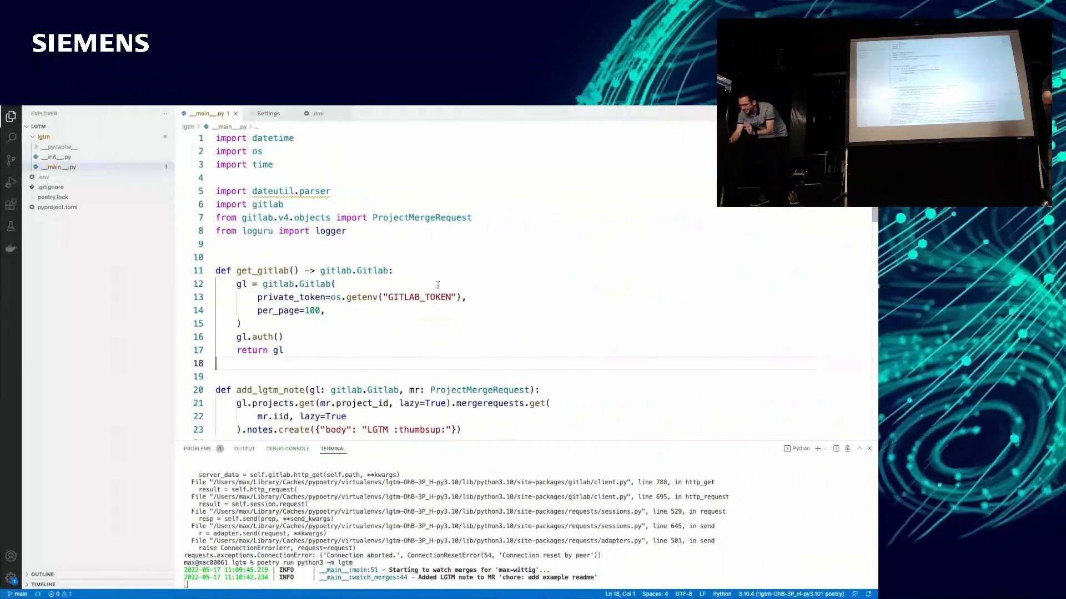
Scroll __main__.py to the watch_merges loop and place the cursor at the merge_user check on line 39.
scroll("down", 3)
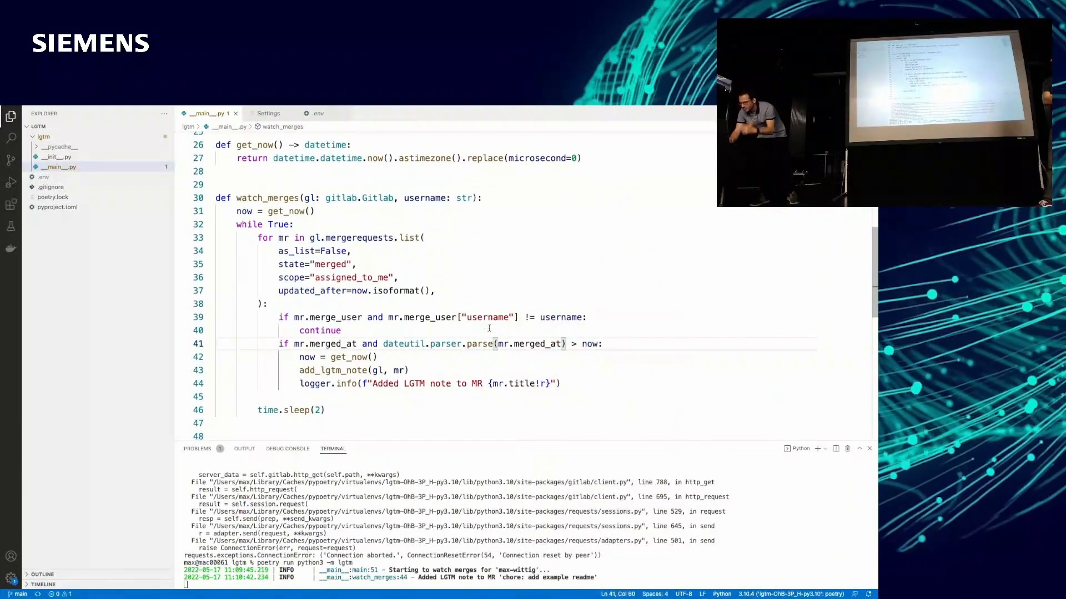
scroll("down", 3)
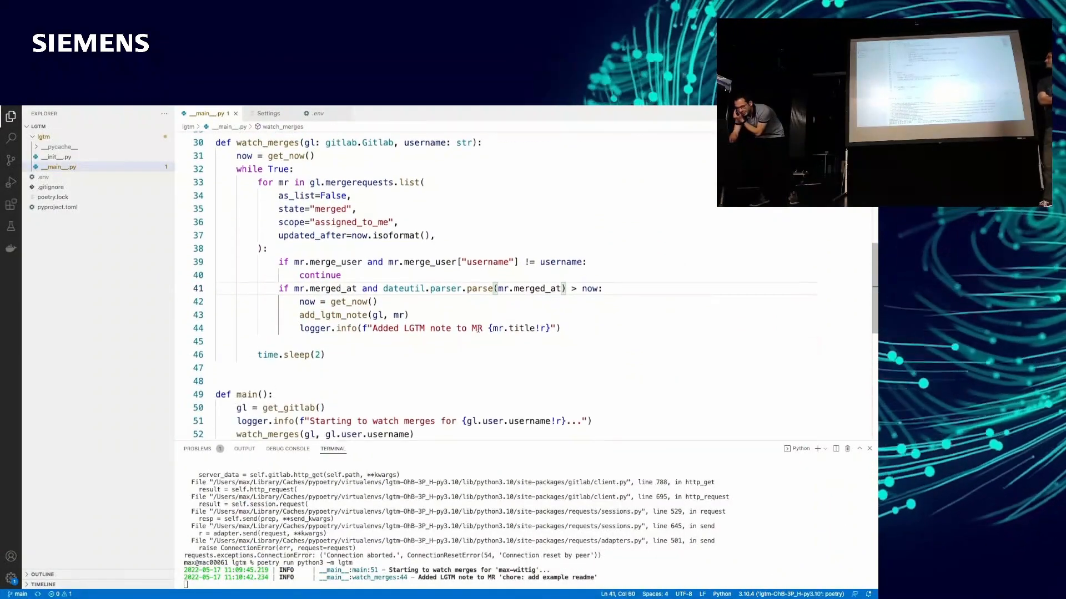
scroll("down", 3)
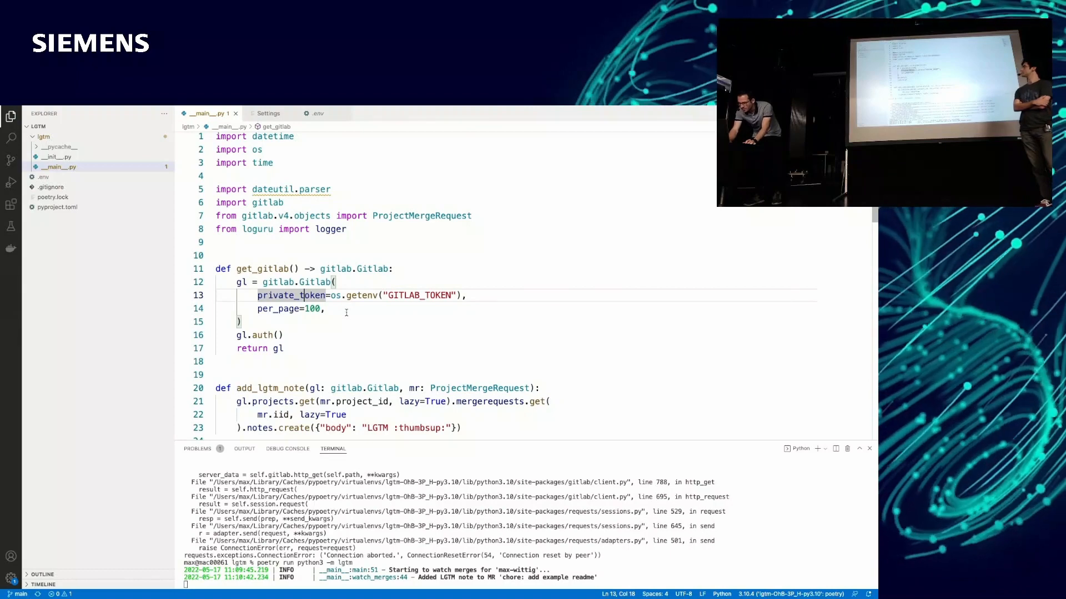
scroll("down", 3)
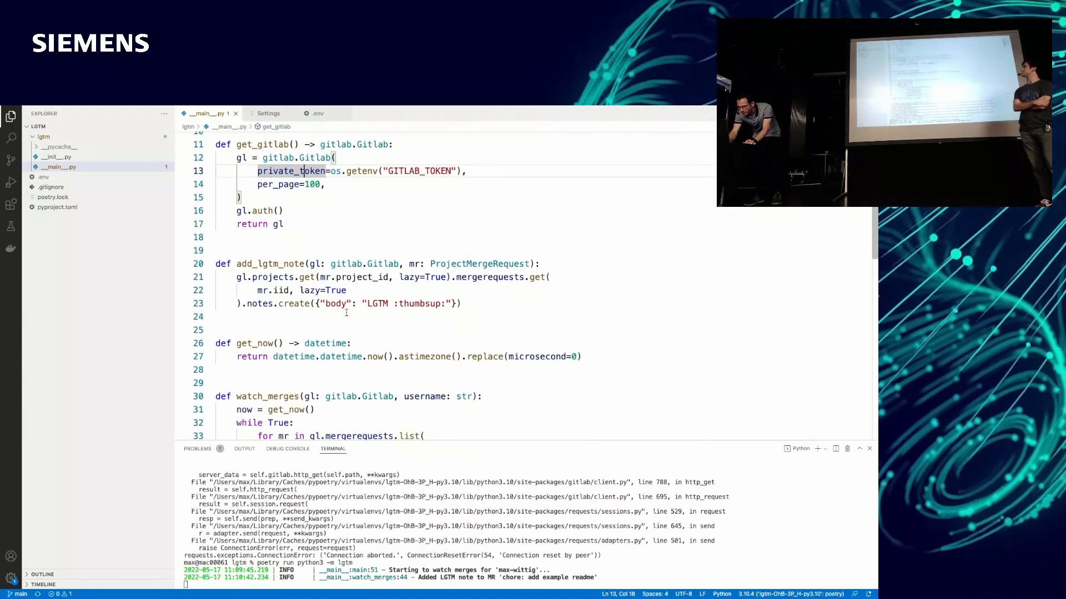
scroll("down", 3)
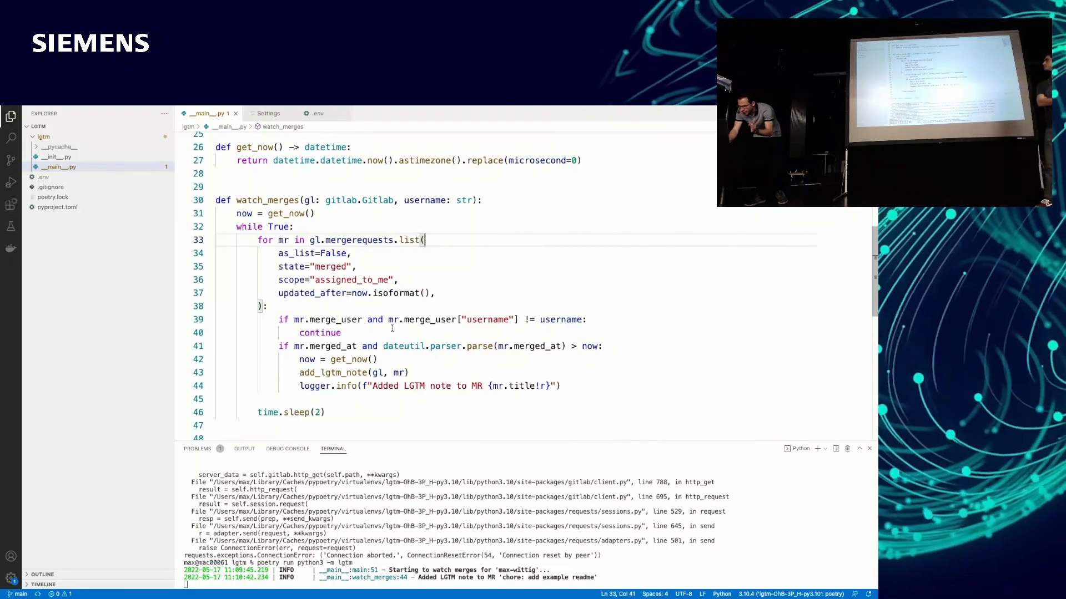
left_click(356, 320)
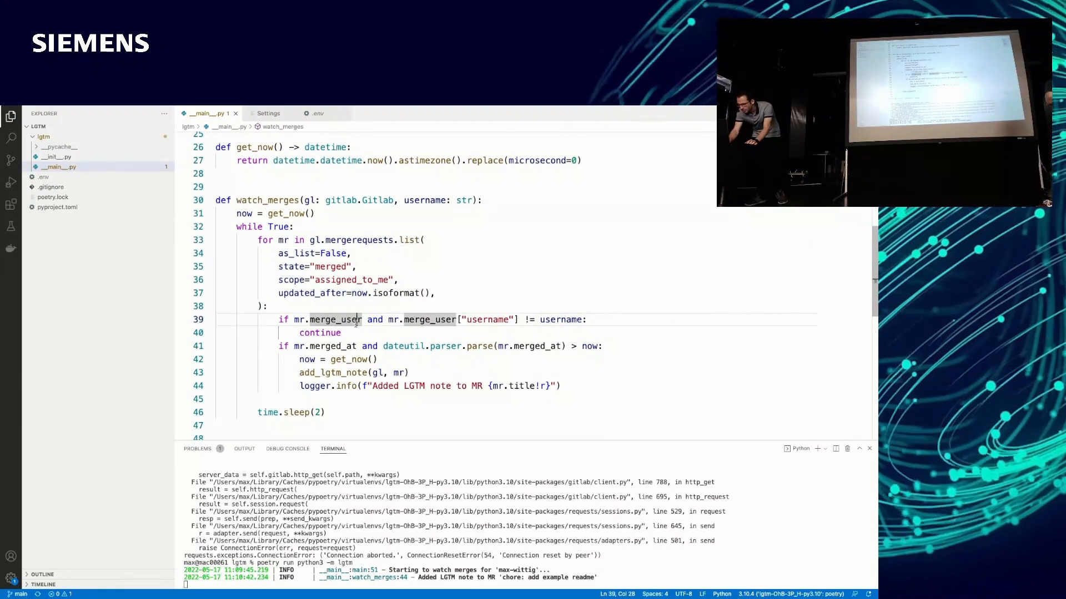
mouse_move(366, 332)
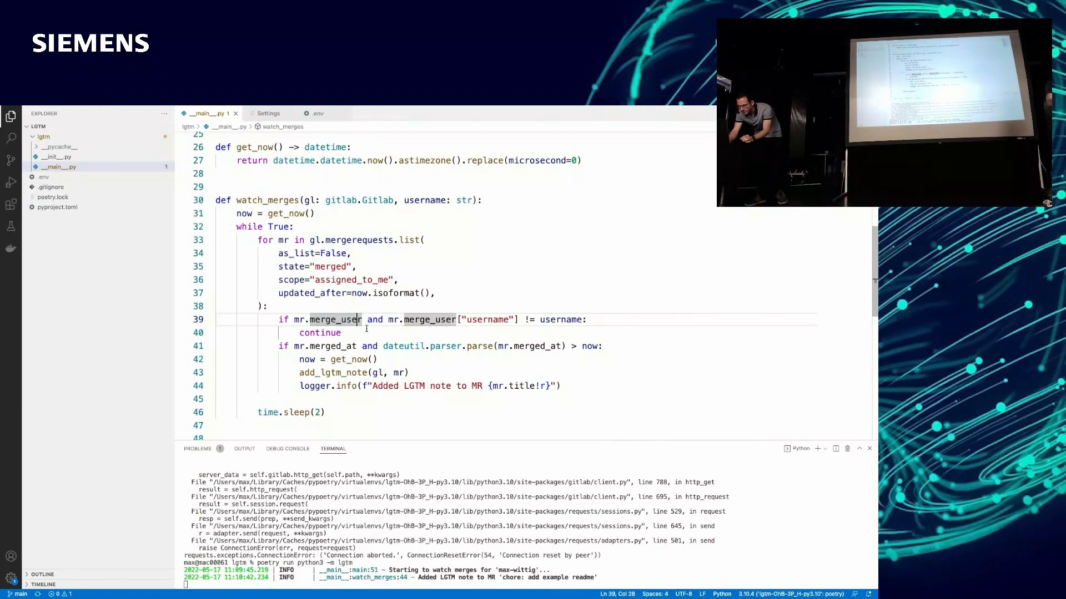
Add an mr.encoded_id line above the merge_user check, then select encoded_id and delete it.
type("mr.encoded_id")
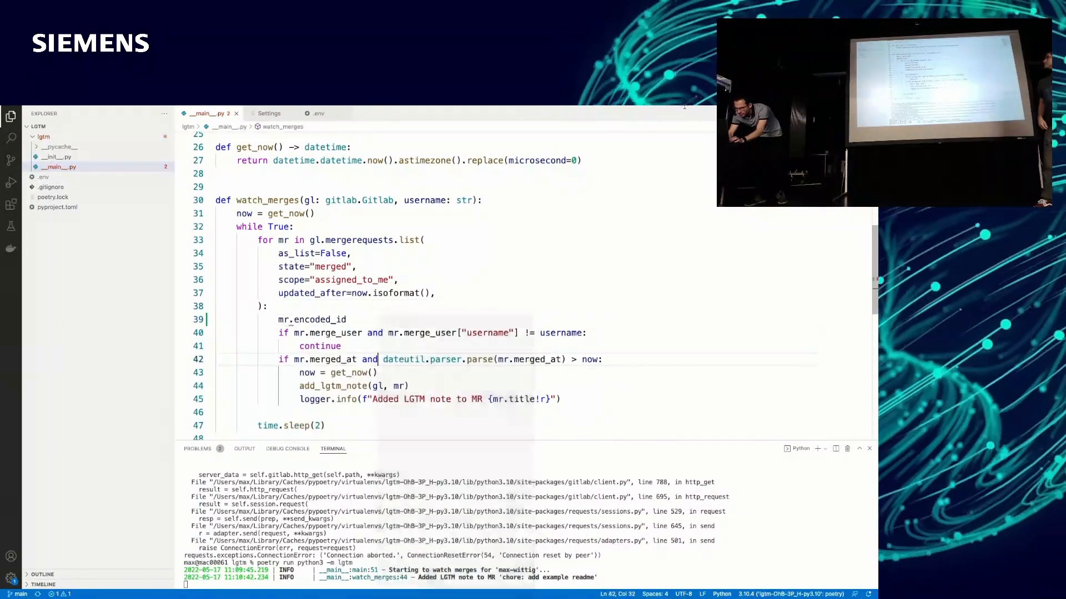
double_click(319, 319)
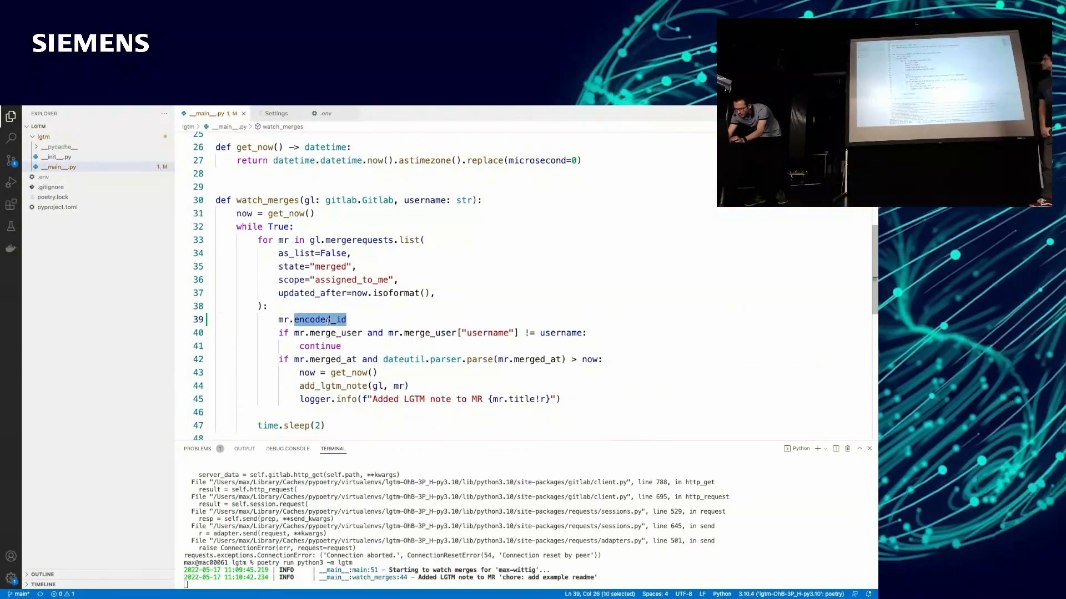
key("Backspace")
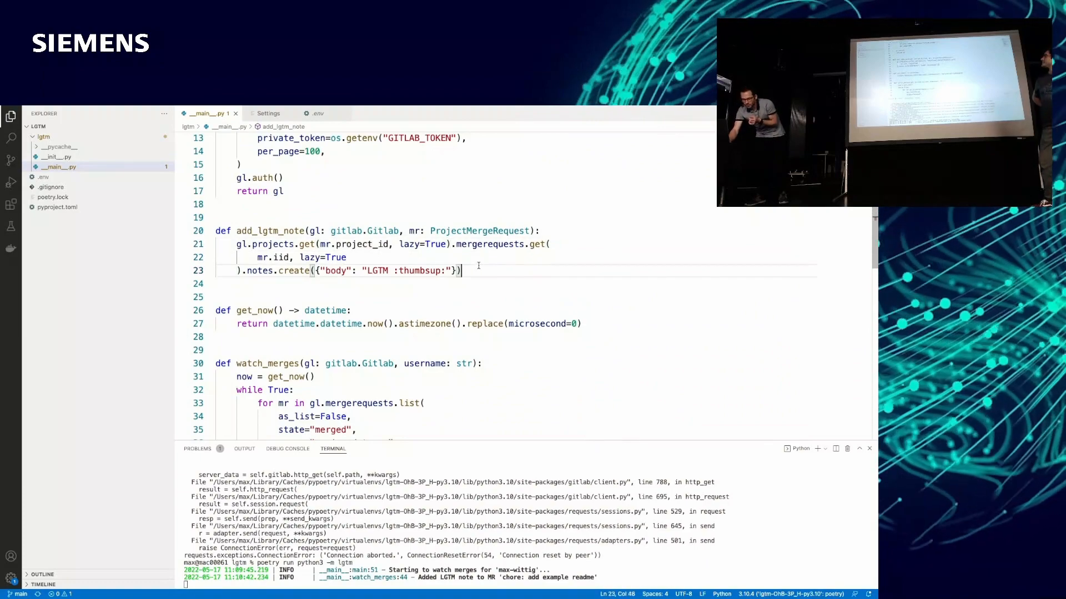
double_click(435, 245)
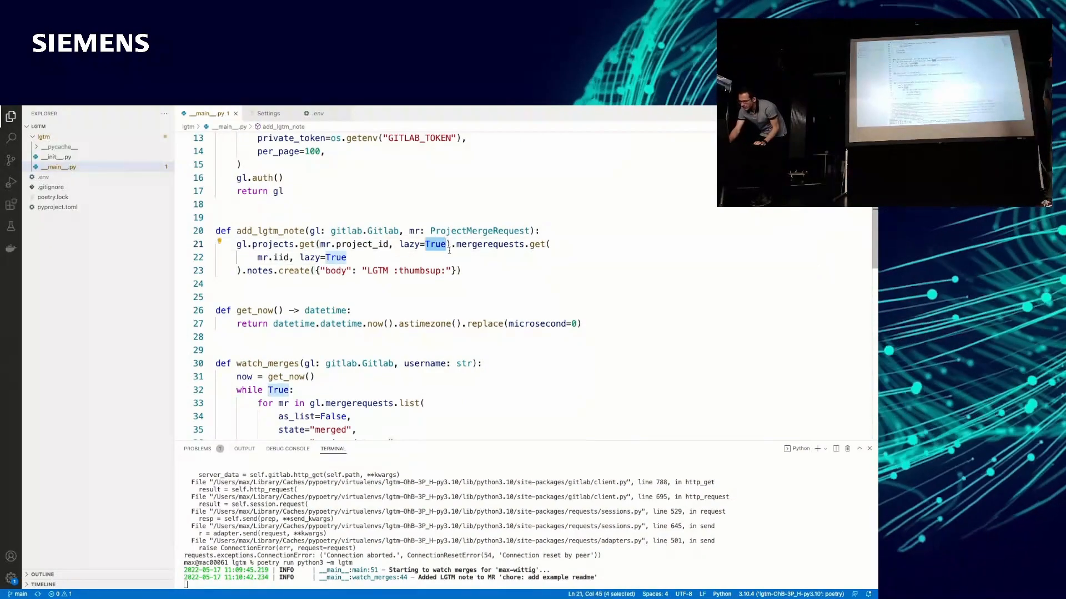
mouse_move(479, 262)
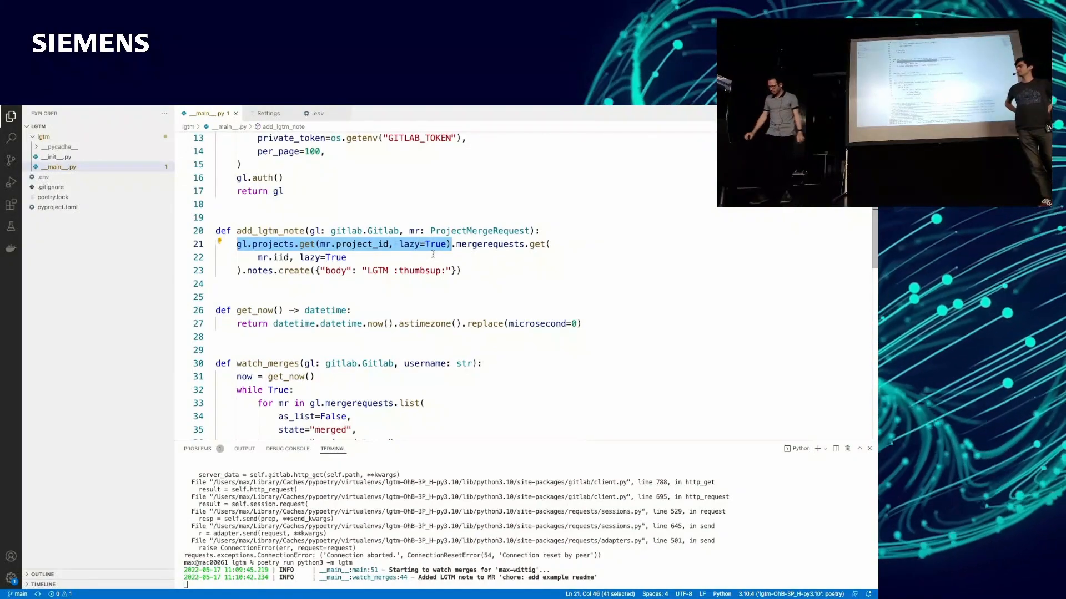
scroll("down", 3)
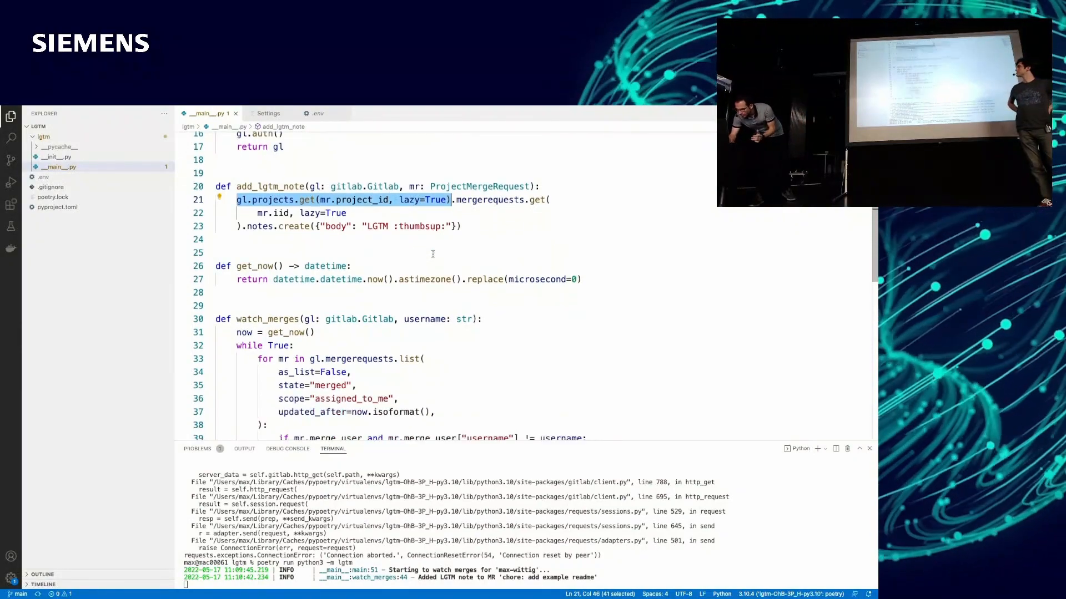
scroll("down", 3)
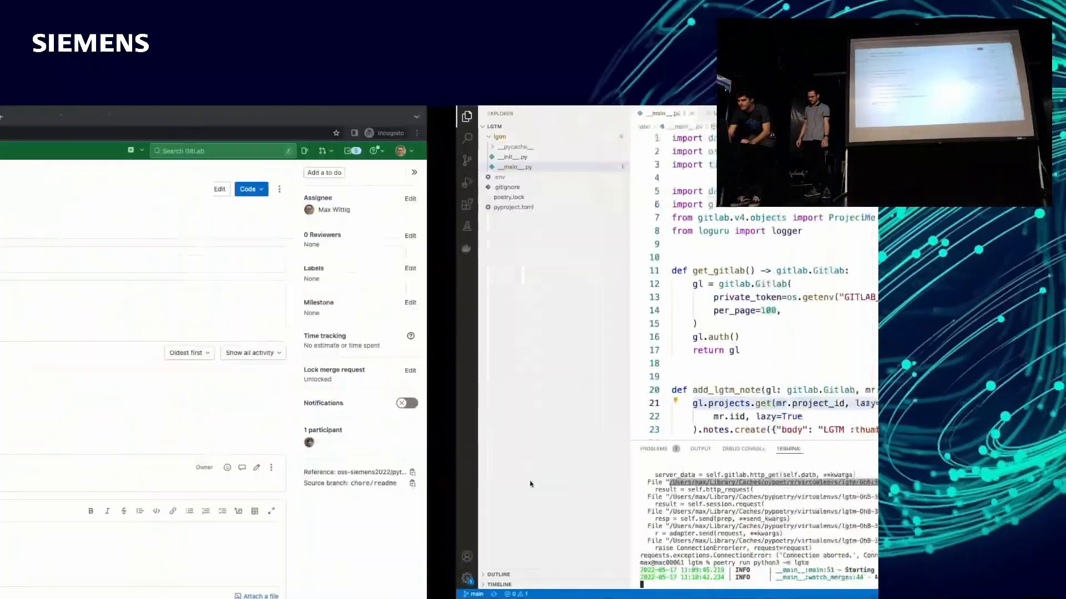
View the merged 'chore: add example readme' request showing the posted 'LGTM 👍' note.
left_click(129, 110)
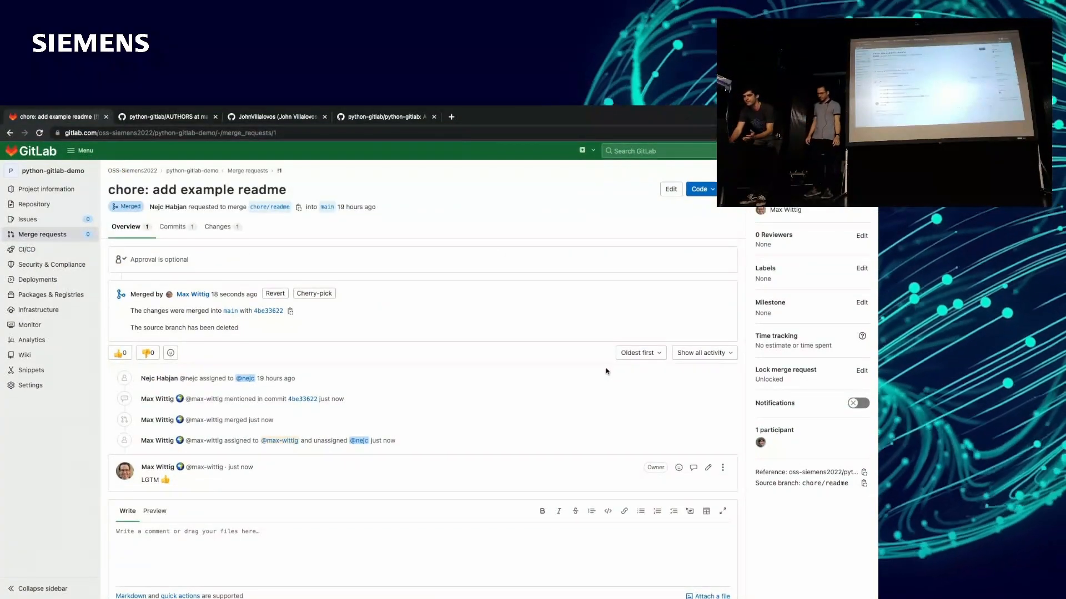
mouse_move(273, 346)
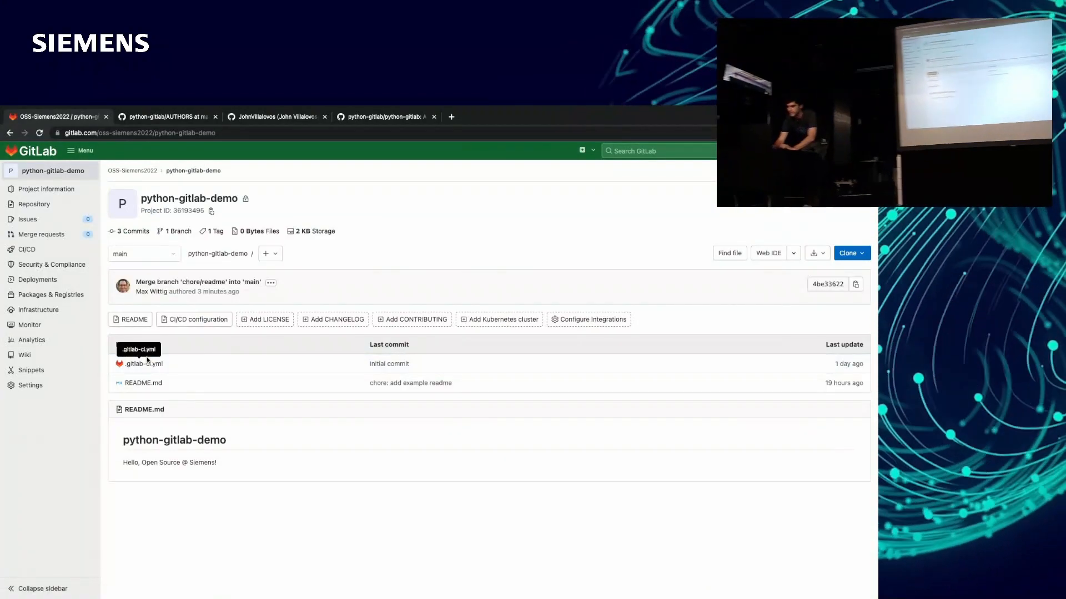
Open python-gitlab-demo's .gitlab-ci.yml with the upload job publishing hello.txt on tags.
left_click(144, 364)
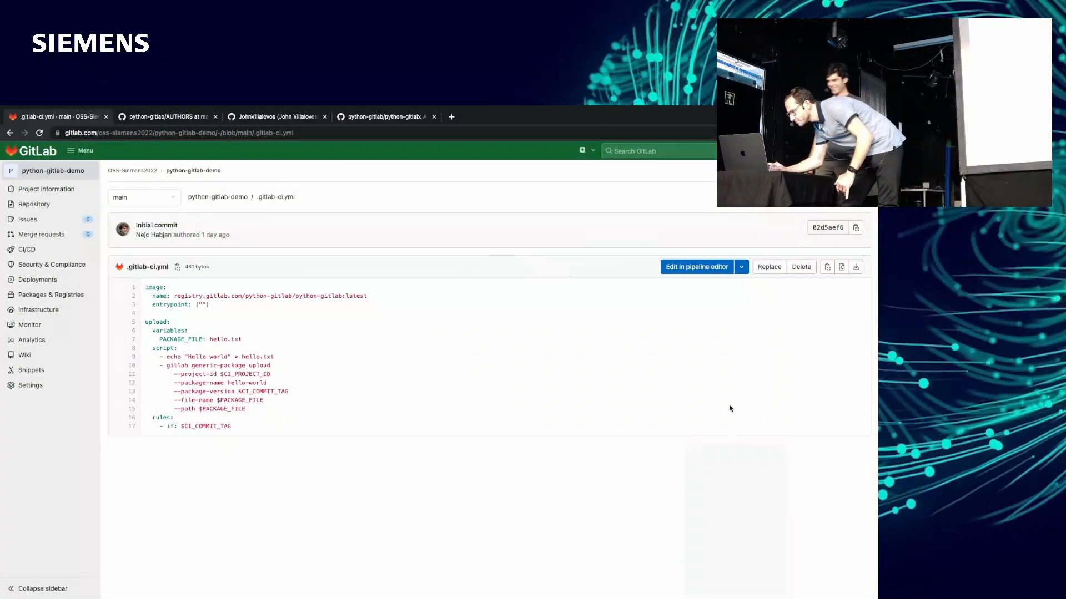
mouse_move(243, 346)
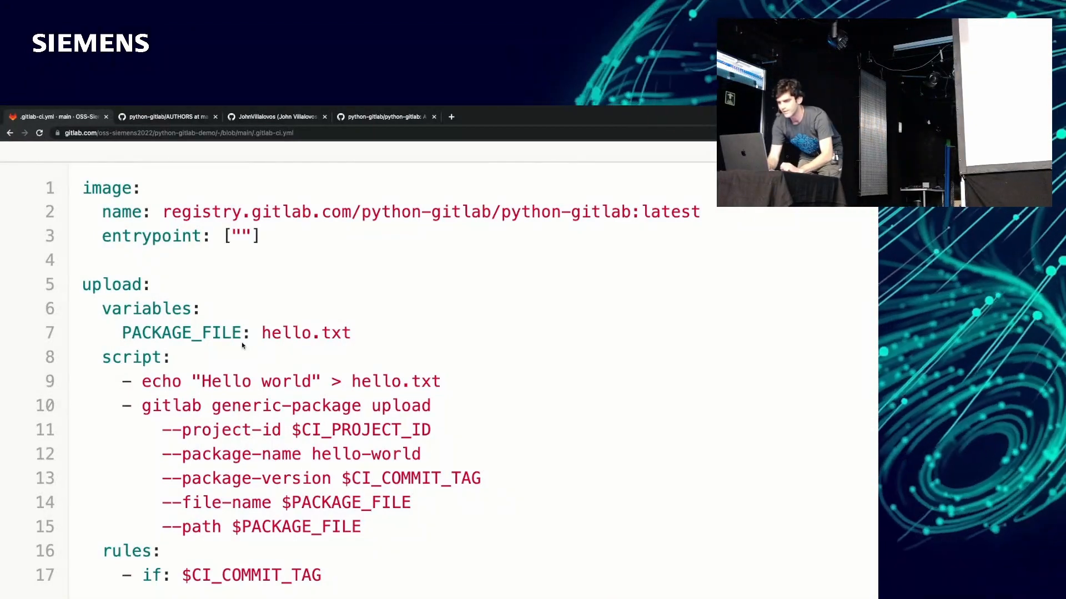
mouse_move(315, 190)
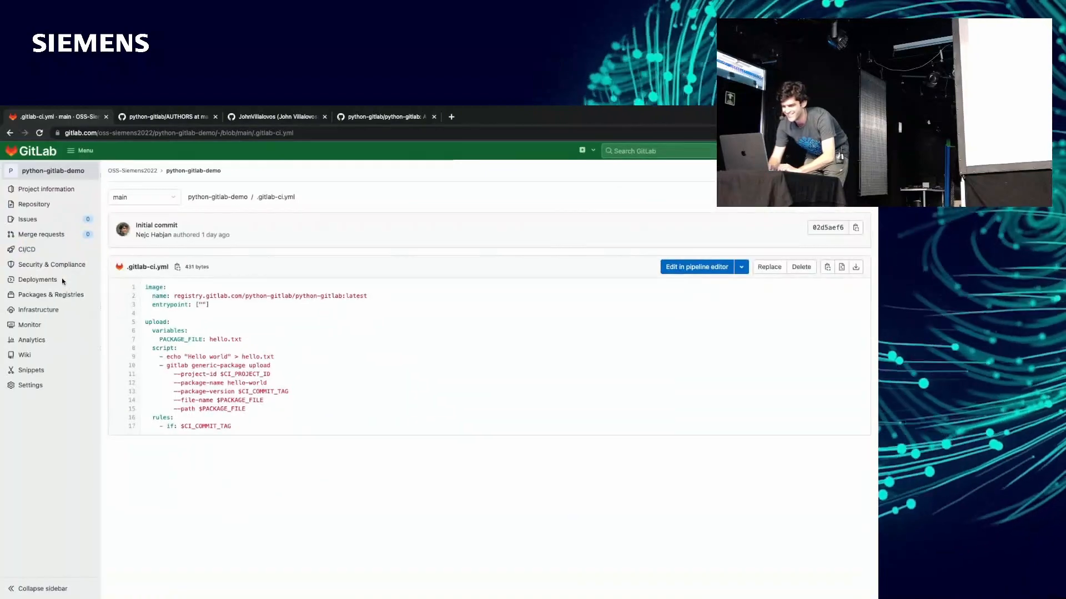
Inspect the passed v1.0.0 pipeline's upload job log, then the Package Registry listing hello-world v1.0.0.
left_click(27, 249)
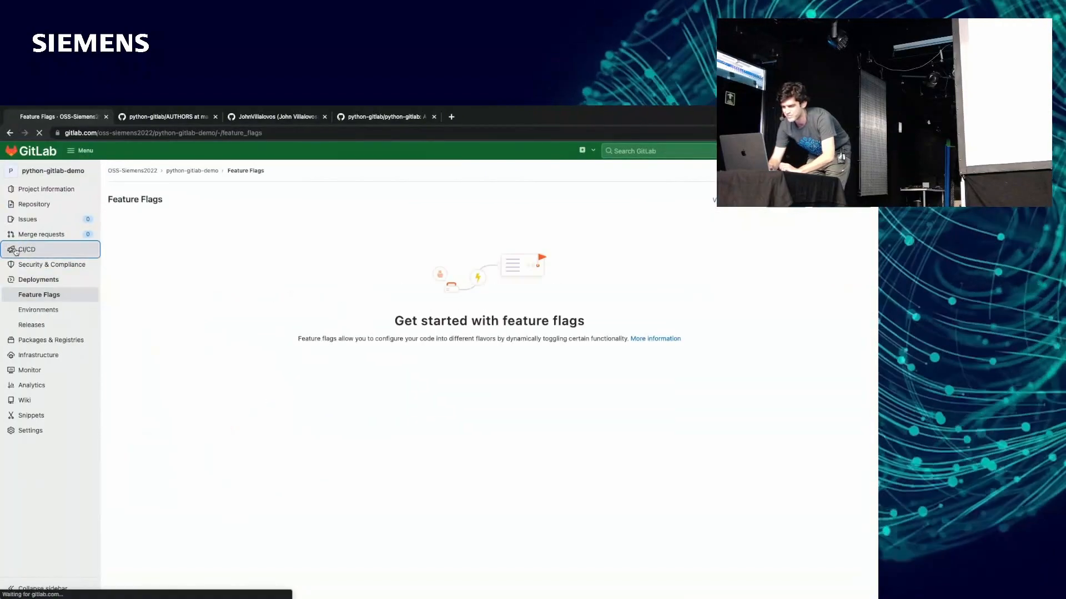
left_click(28, 249)
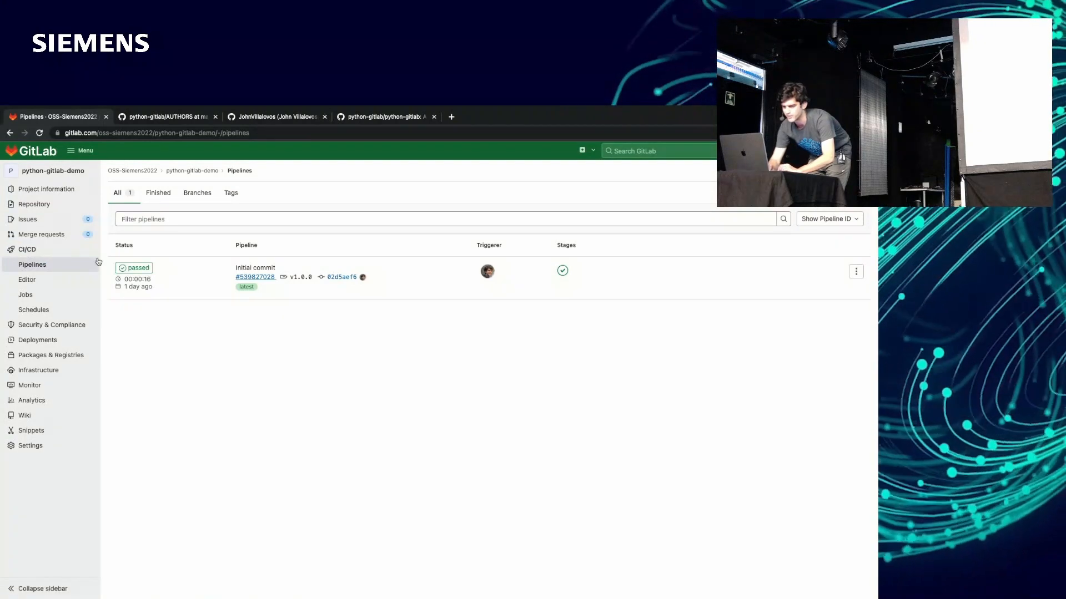
left_click(255, 277)
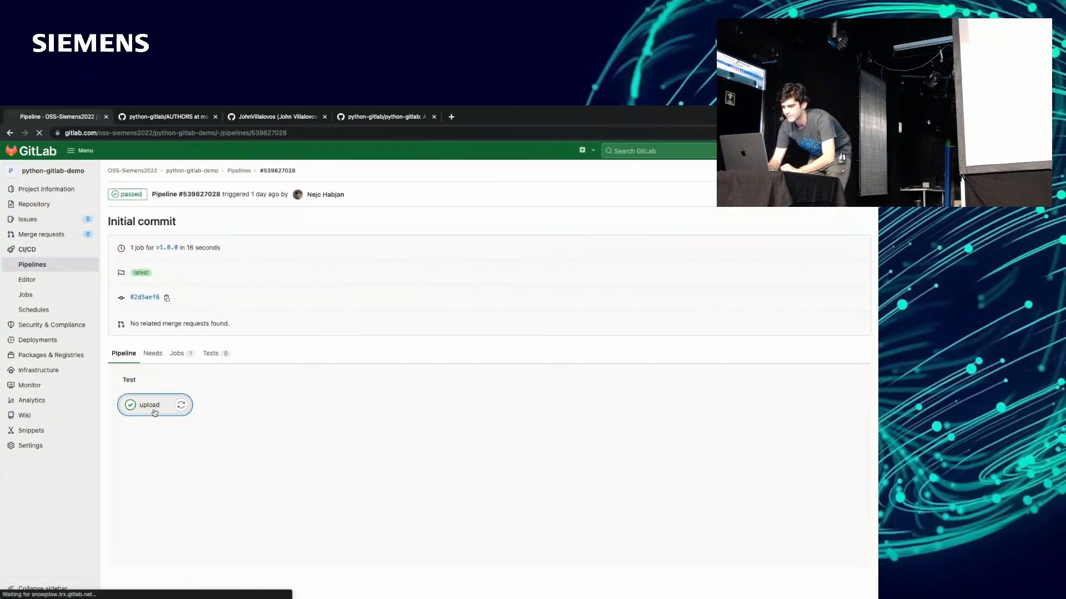
left_click(148, 405)
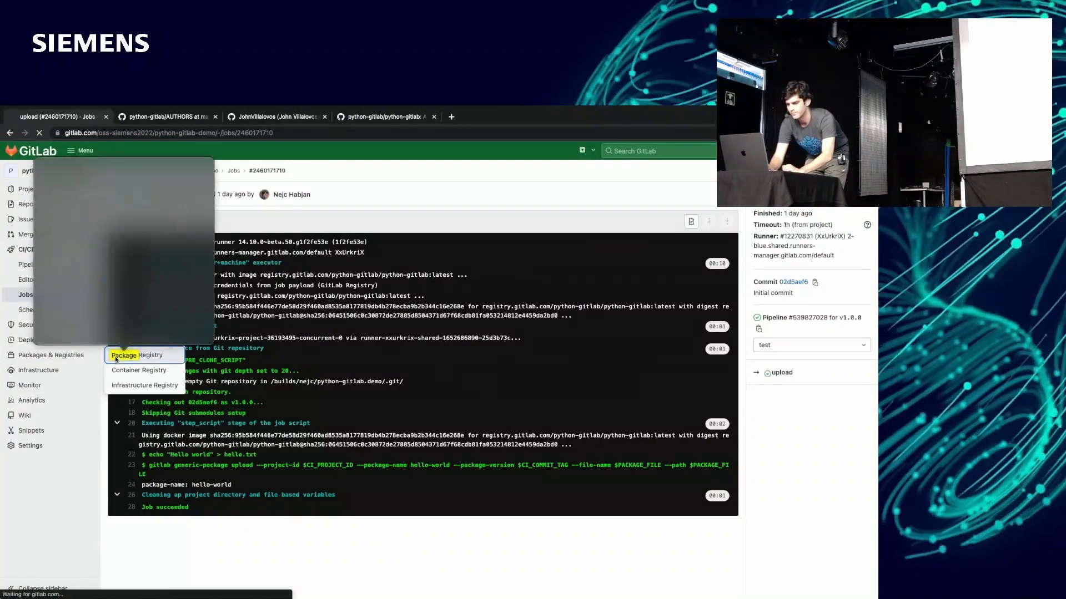
left_click(136, 355)
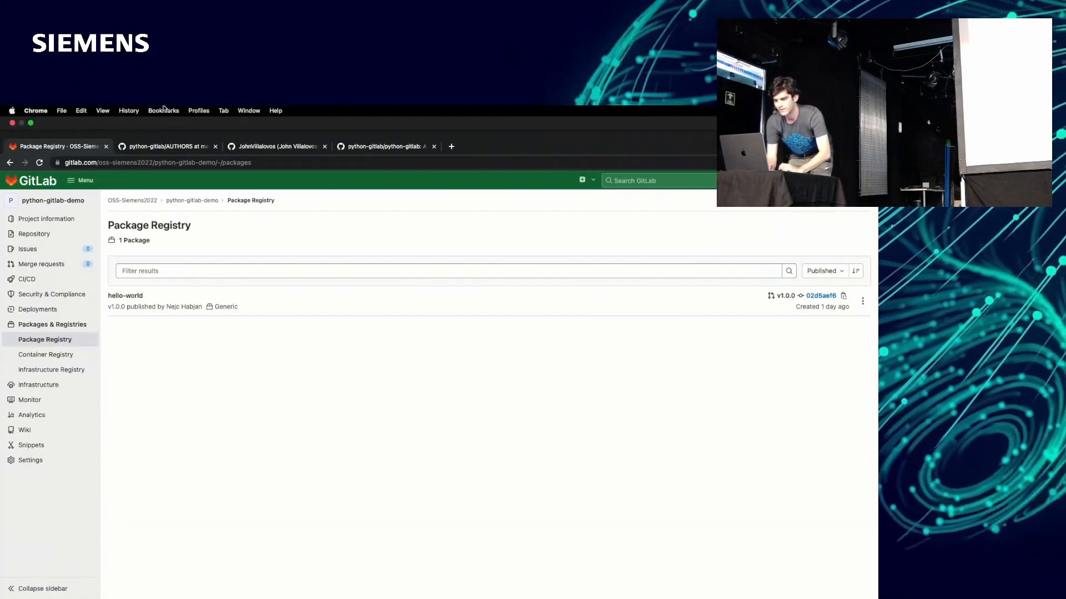
Navigate to the python-gitlab-consumer project and open its .gitlab-ci.yml download job.
left_click(155, 162)
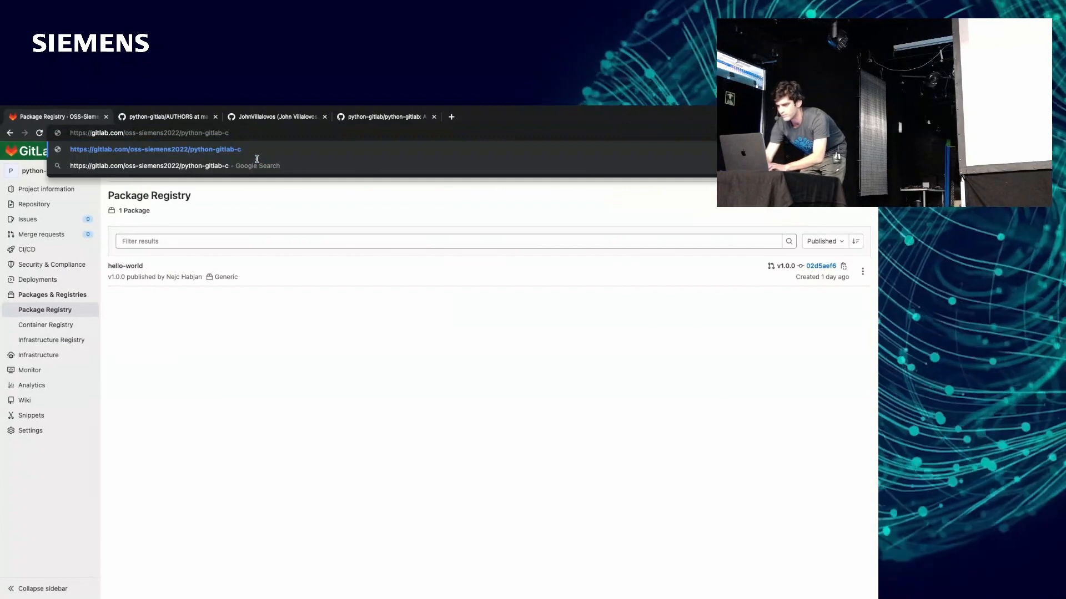
key("Enter")
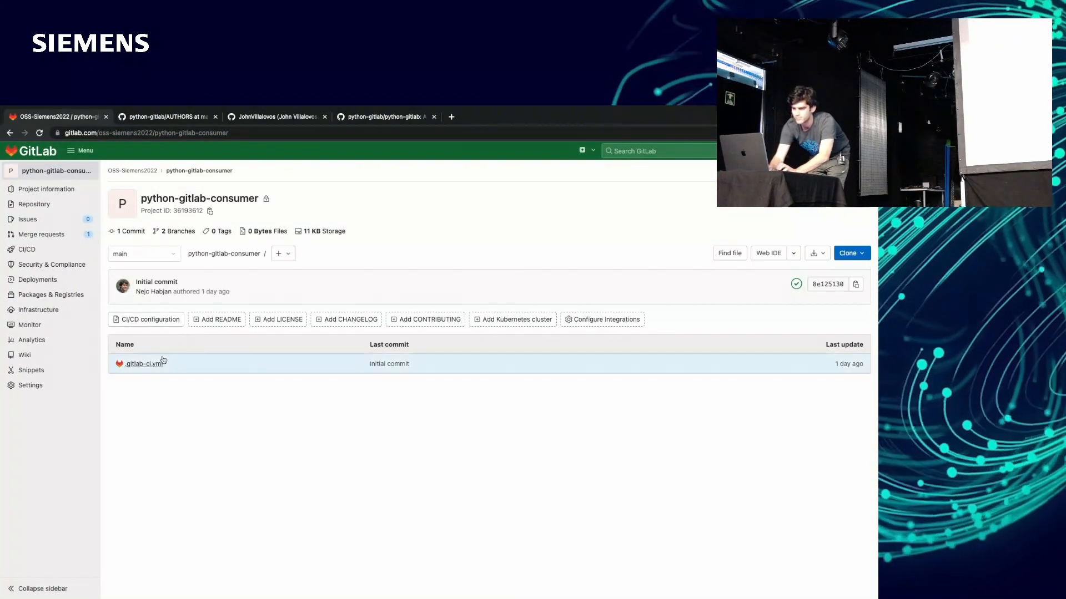
left_click(142, 363)
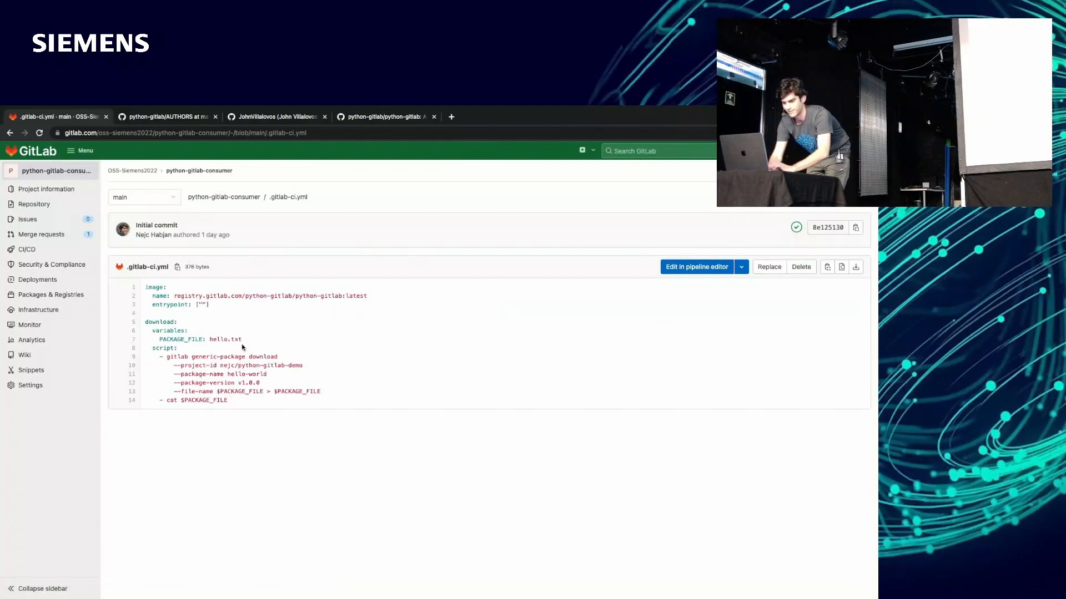